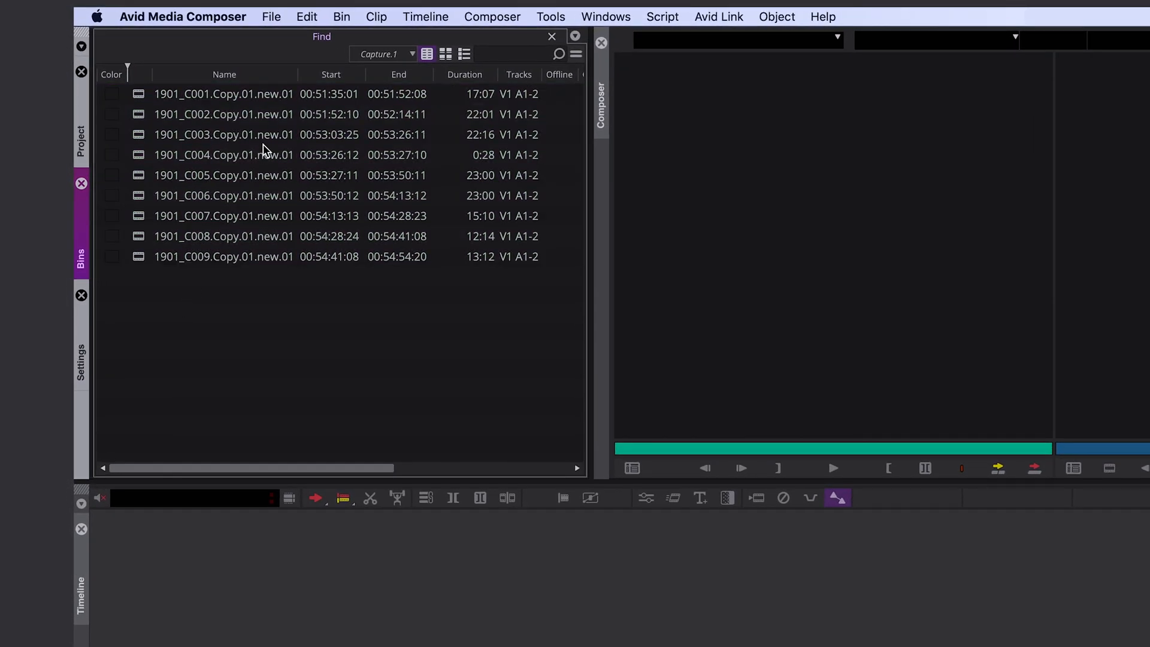
# - Trim the first clip's name to 1901_C001.new.01 by removing .Copy.01
pyautogui.click(224, 93)
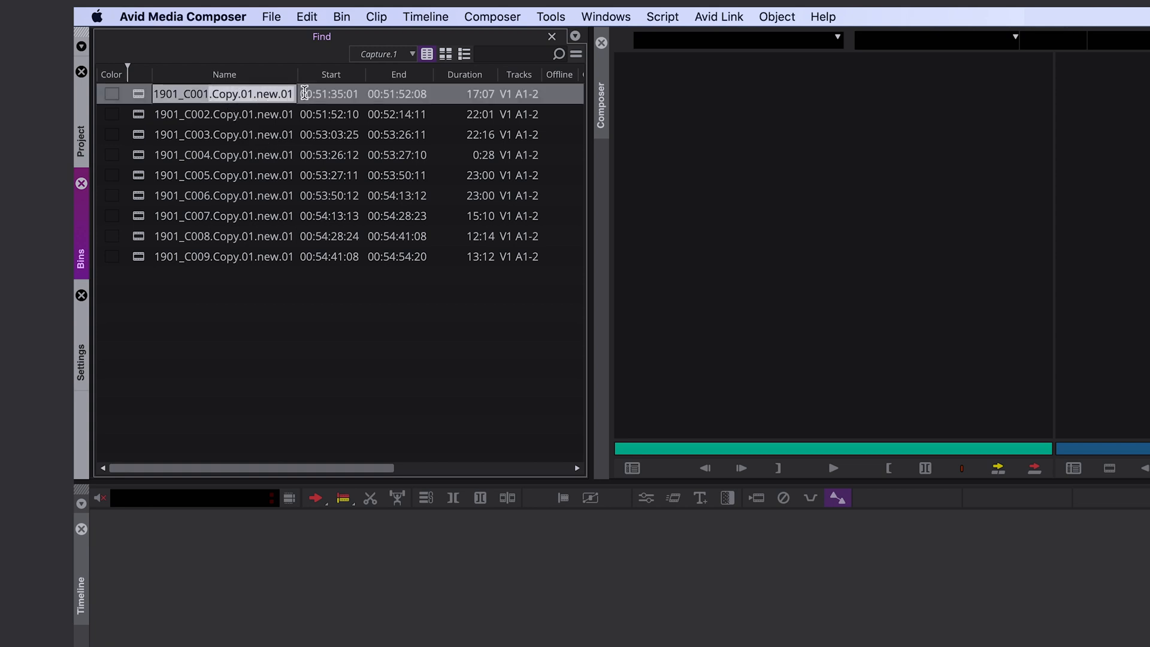
pyautogui.moveTo(163, 277)
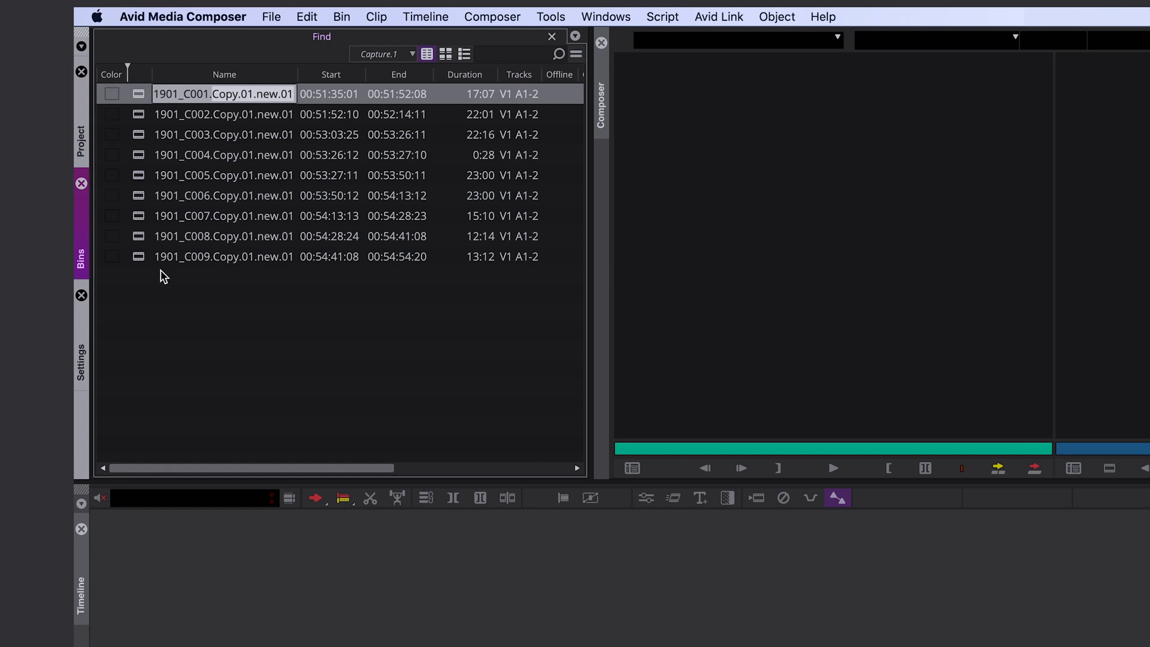
pyautogui.moveTo(215, 125)
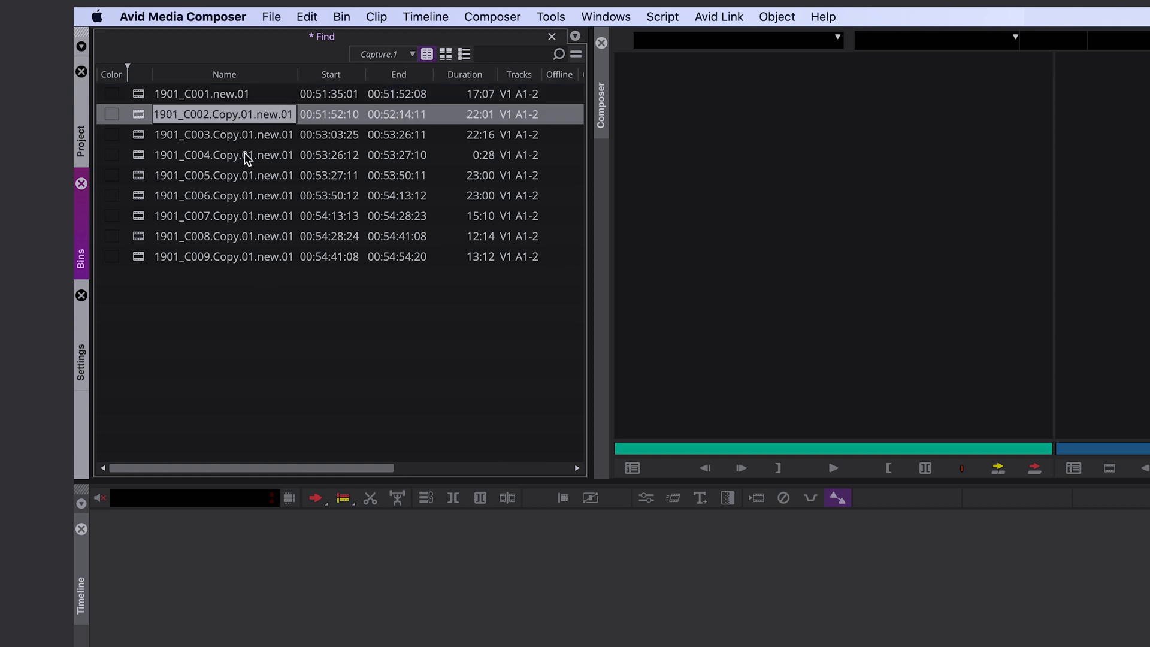
pyautogui.moveTo(293, 154)
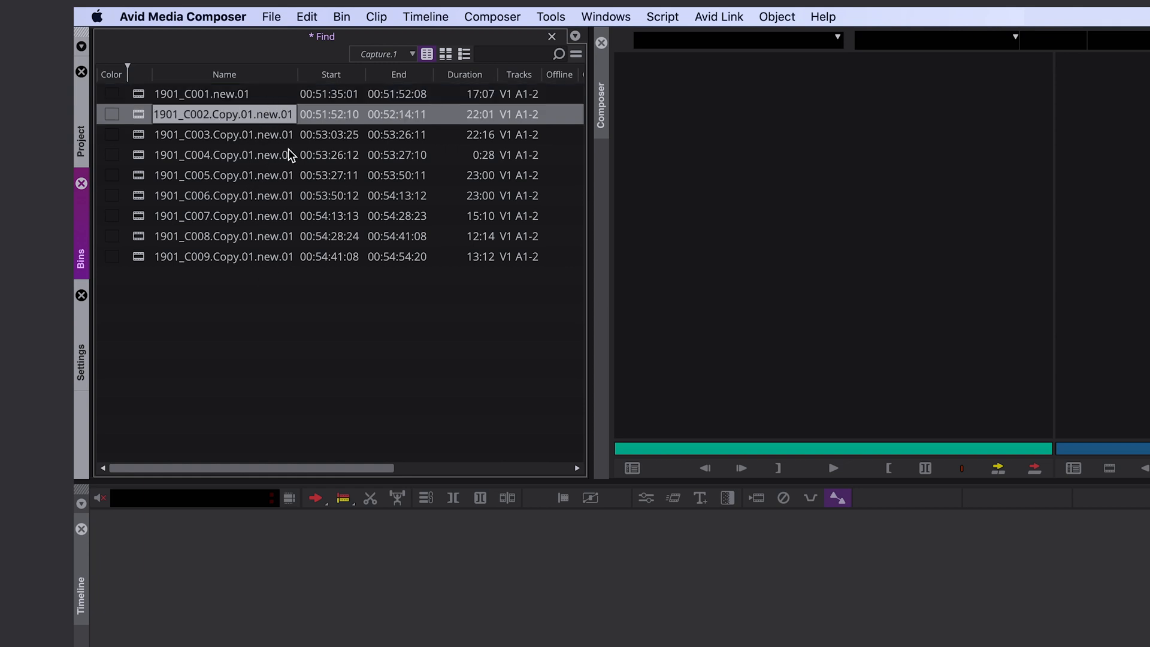
pyautogui.moveTo(279, 345)
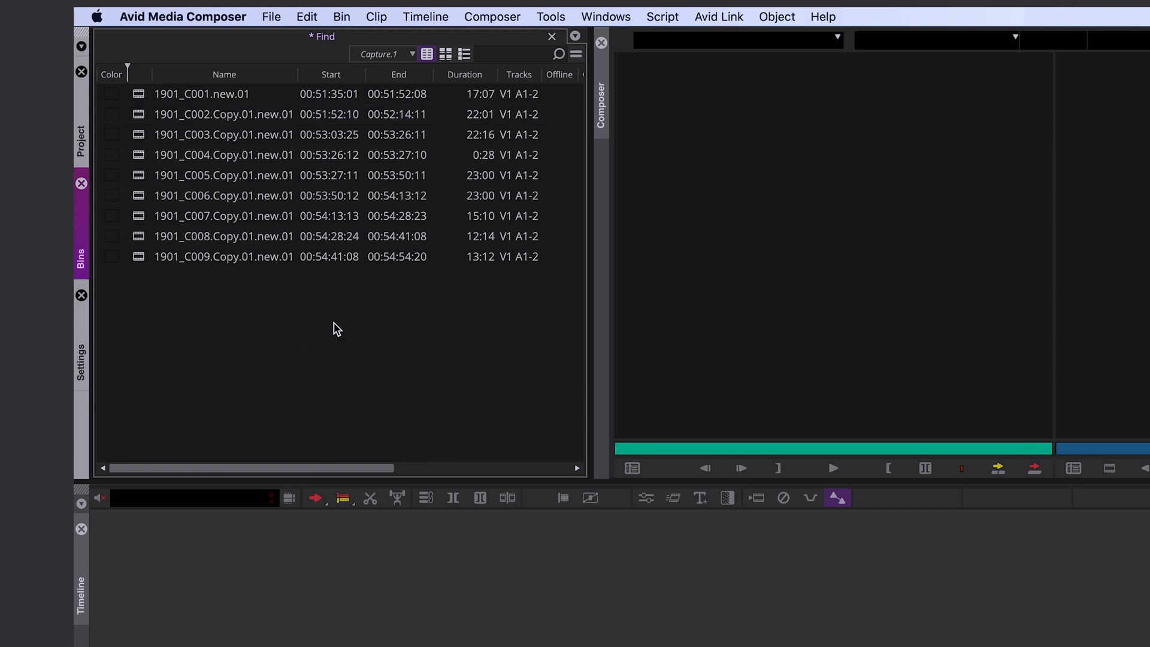
# - Bring up the Find and Replace bar from the bin's context menu
pyautogui.rightClick(335, 328)
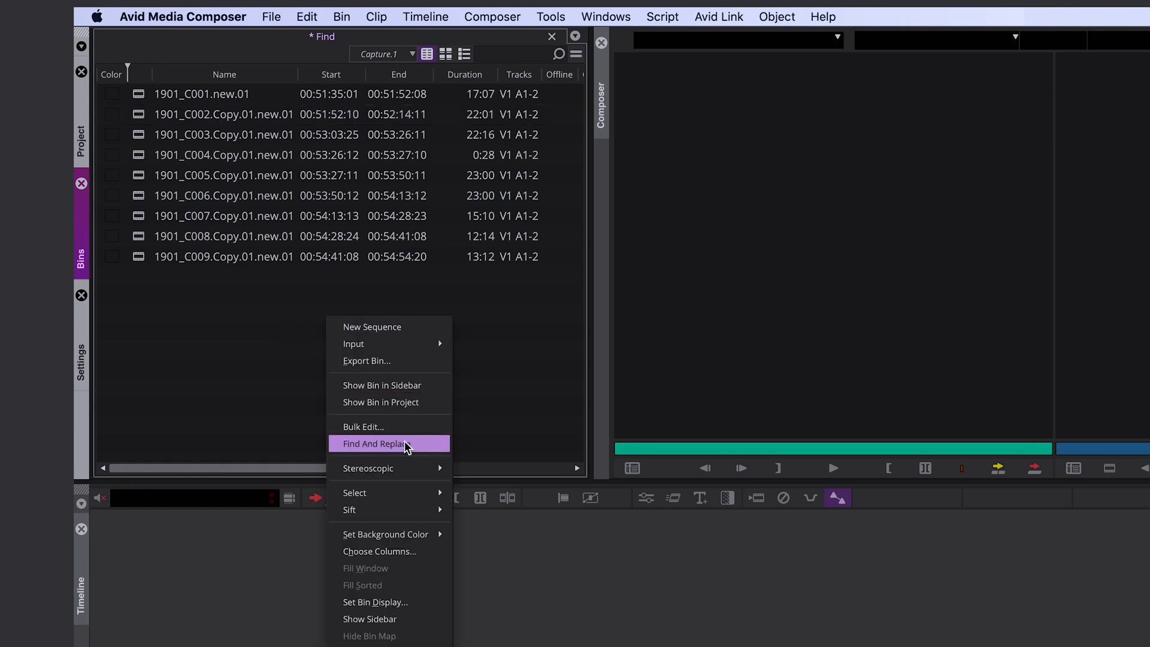
pyautogui.moveTo(397, 448)
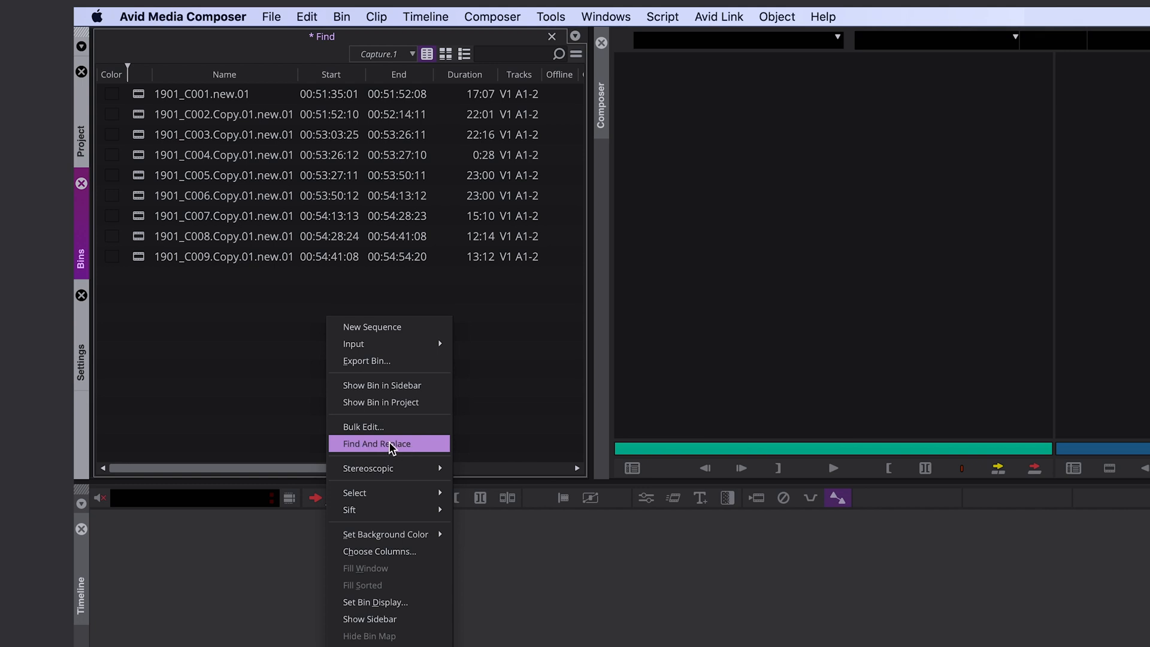
pyautogui.click(375, 444)
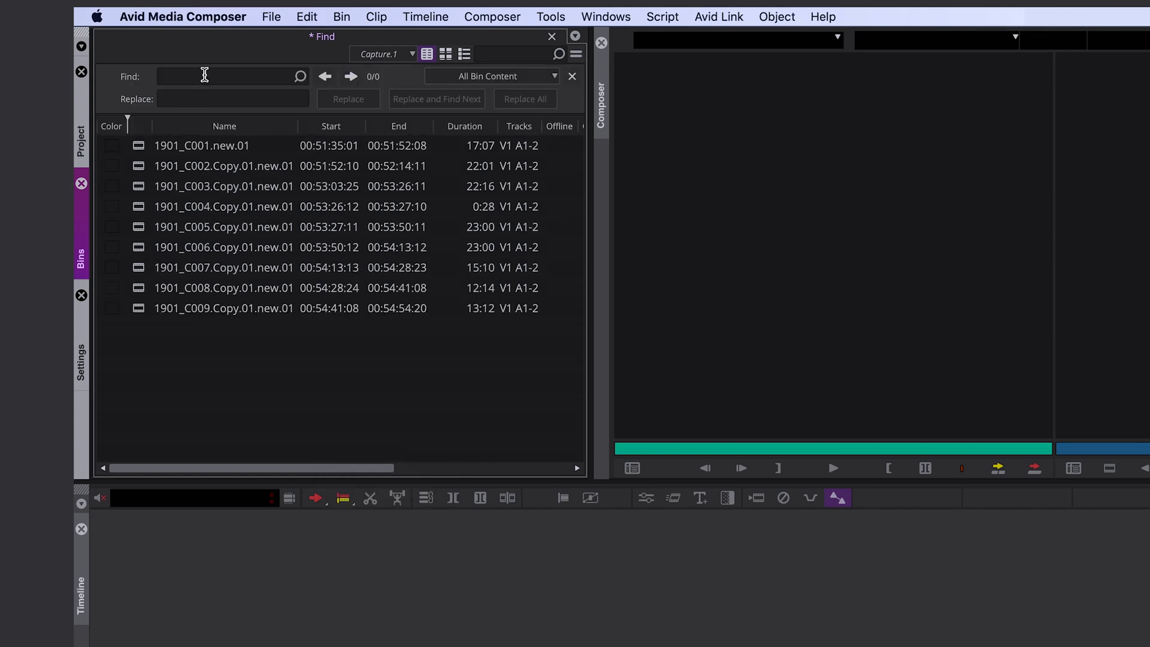
# - Search for .copy.01 with an empty replacement and strip it from clip C002 only
pyautogui.click(228, 75)
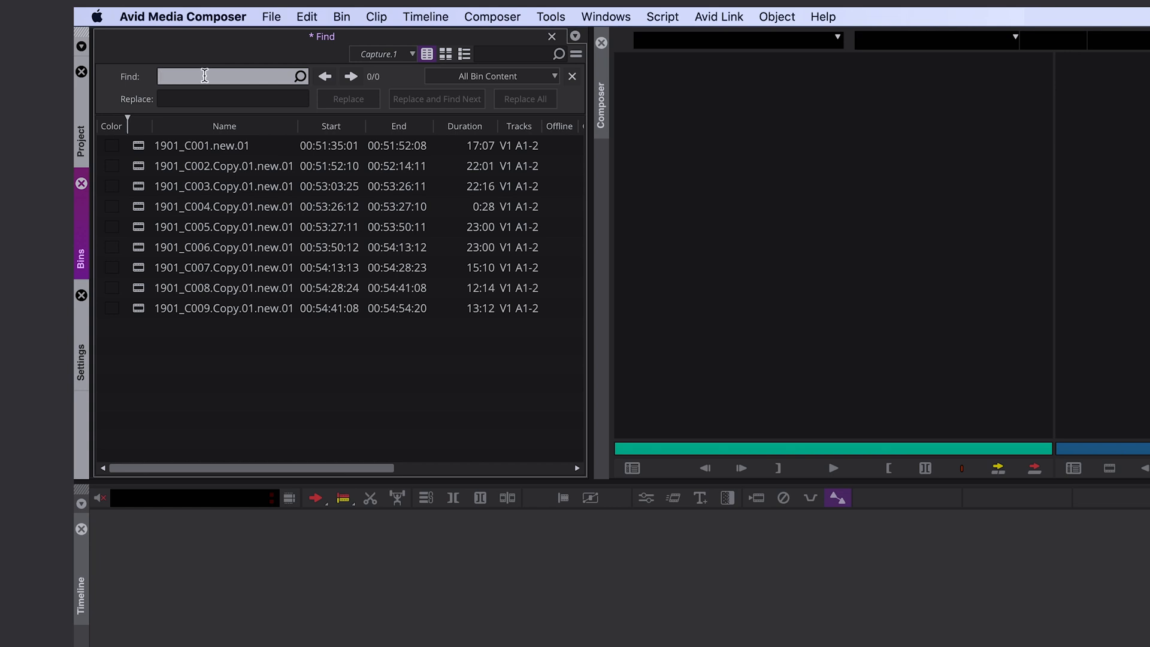
pyautogui.write('.cop')
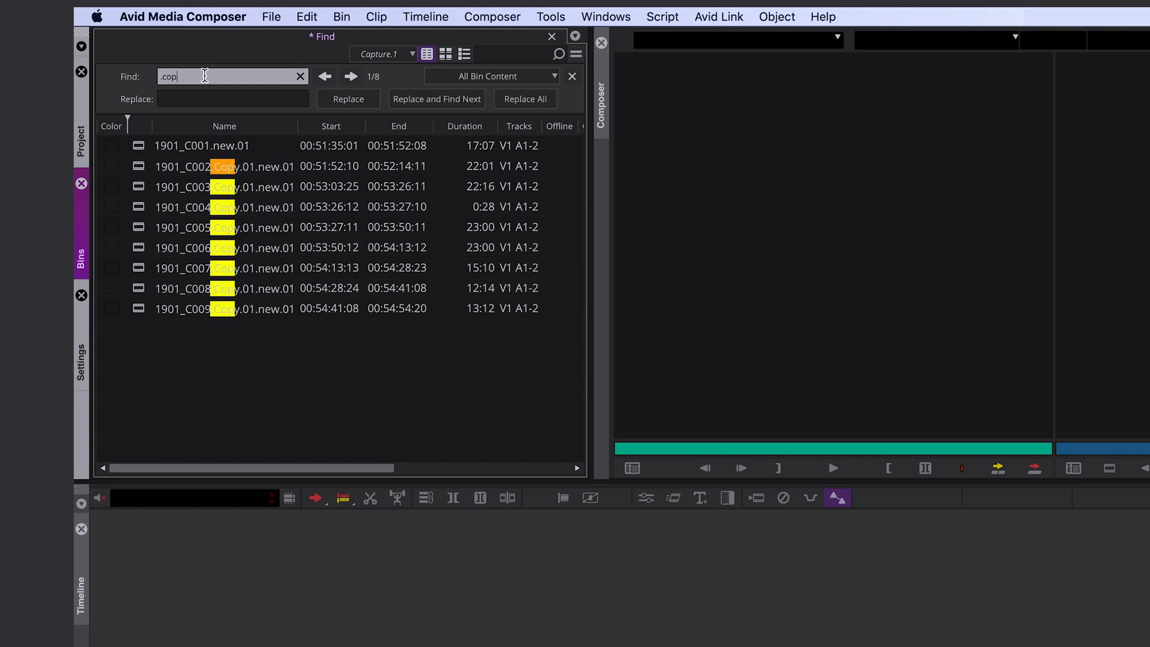
pyautogui.write('y.01')
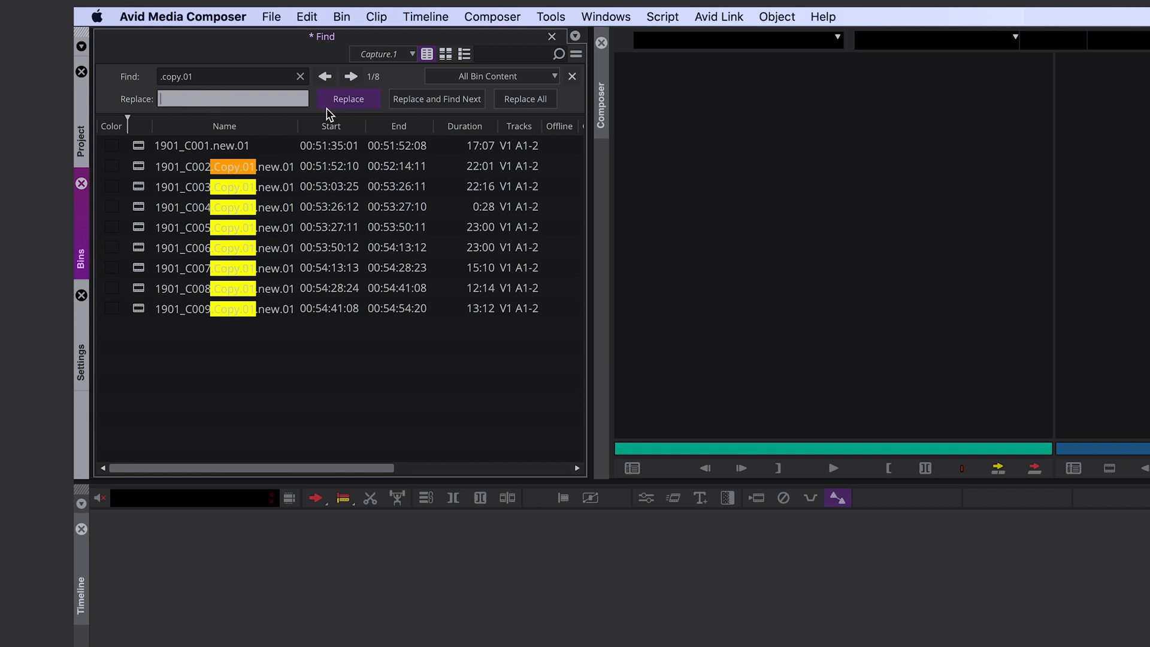
pyautogui.click(347, 99)
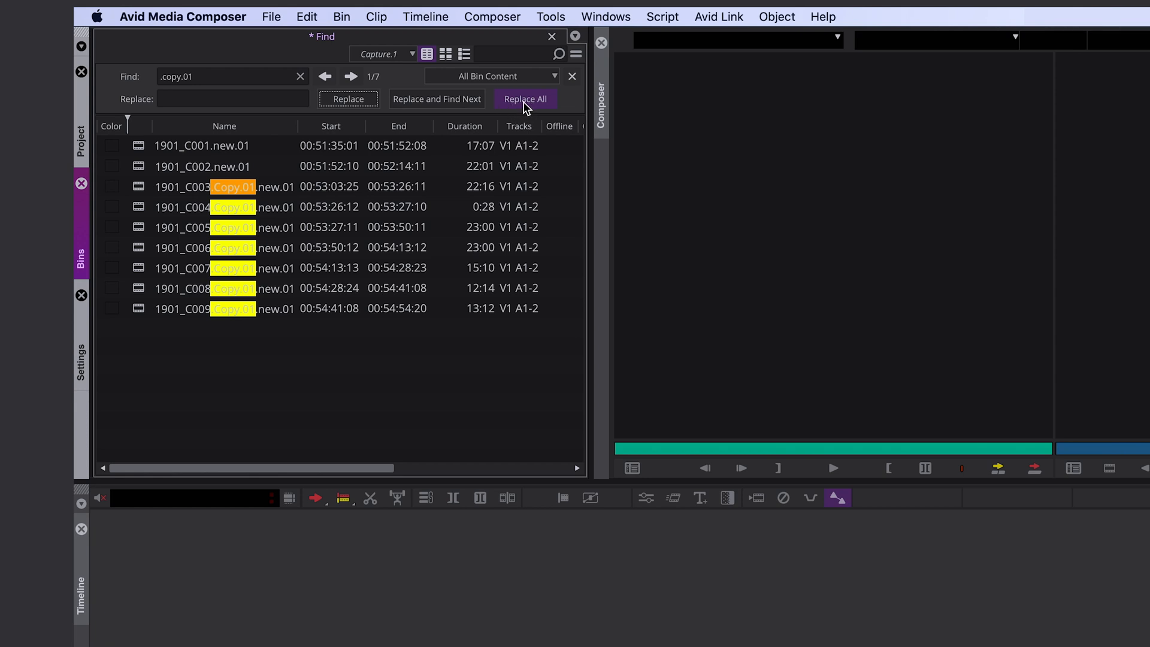
# - Replace All to remove .Copy.01 from the remaining seven clip names
pyautogui.click(525, 100)
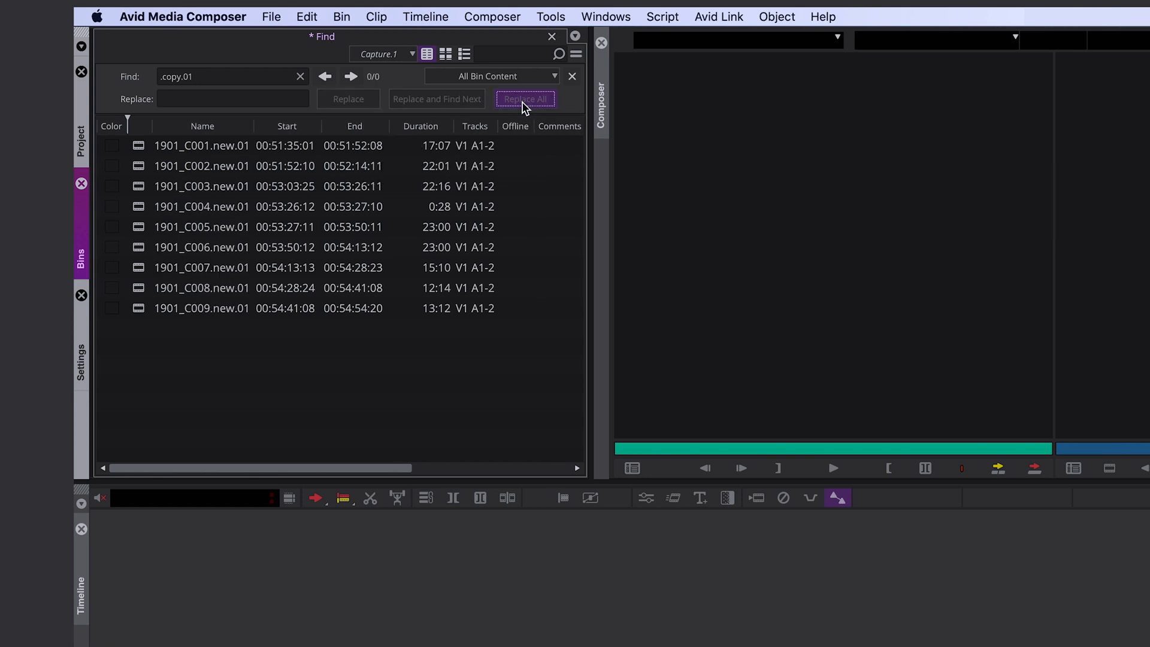
pyautogui.moveTo(217, 161)
pyautogui.write('.')
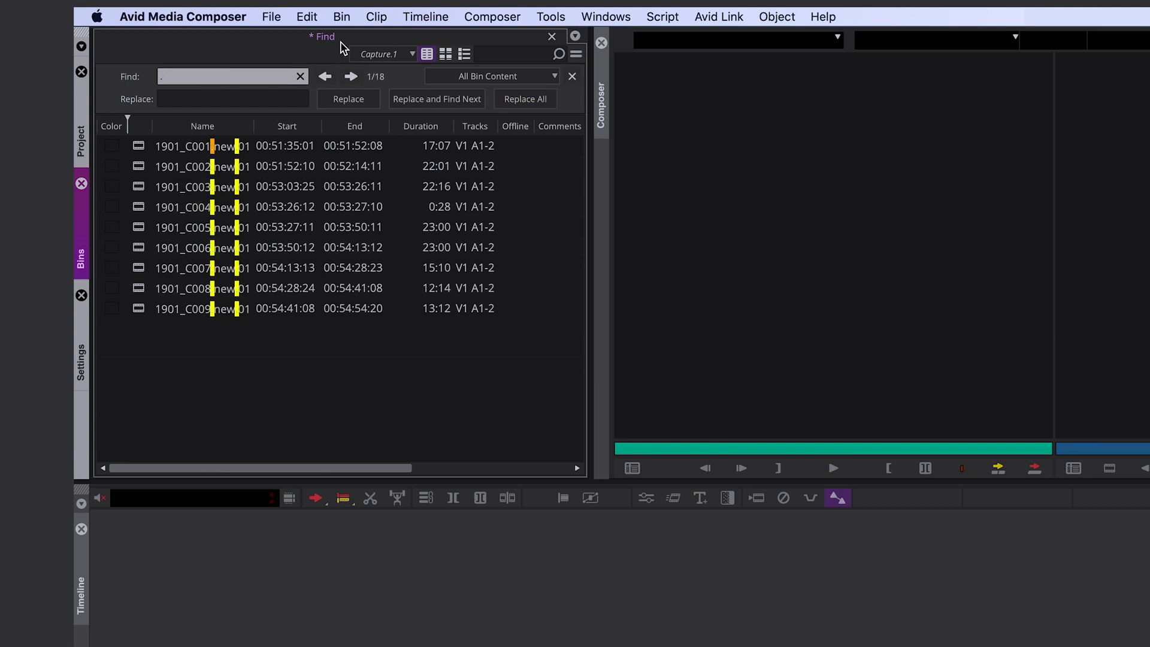
# - Replace .new.01 with _SLog in all nine clips, giving 1901_C001_SLog to 1901_C009_SLog
pyautogui.write('new.01')
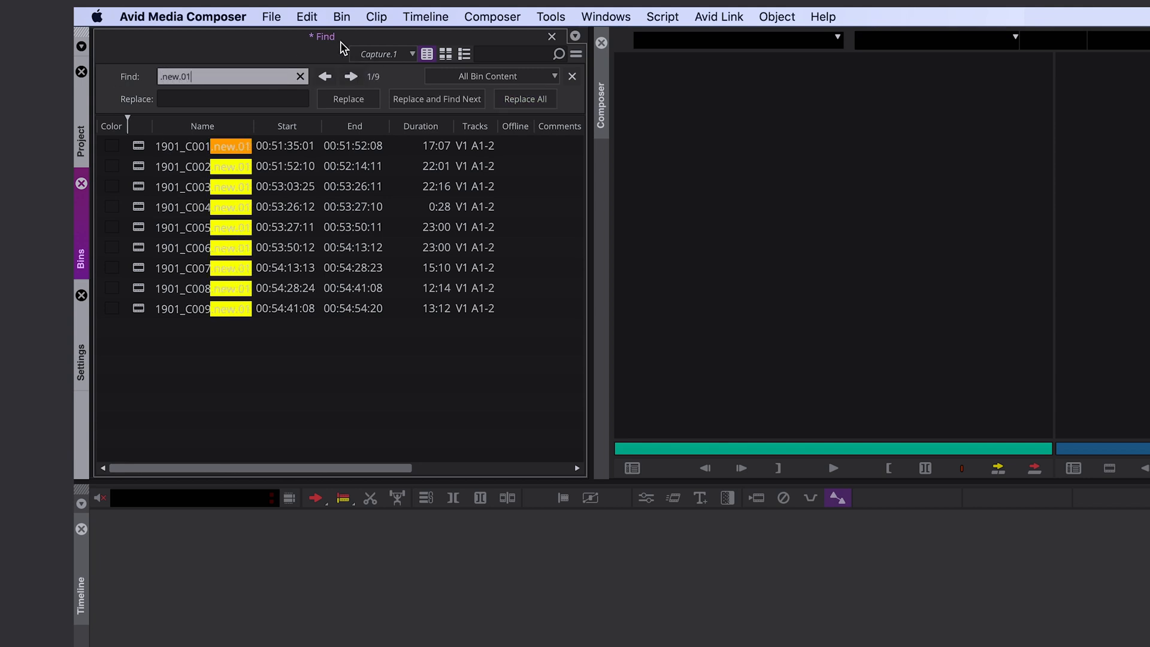
pyautogui.write('SLog')
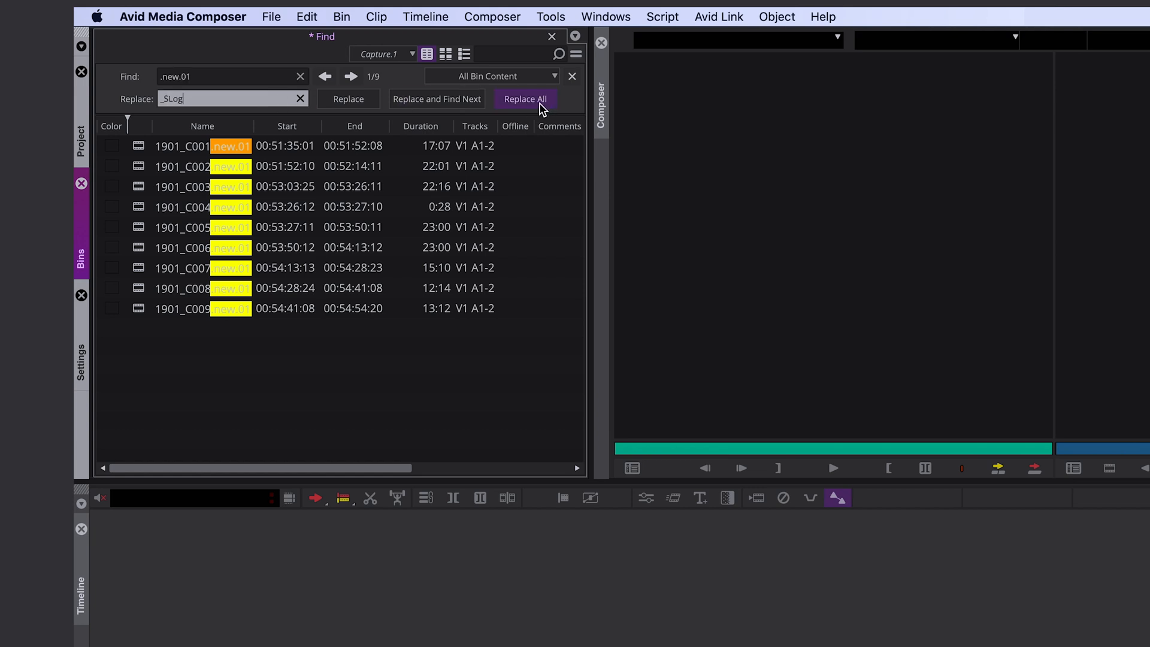
pyautogui.click(525, 99)
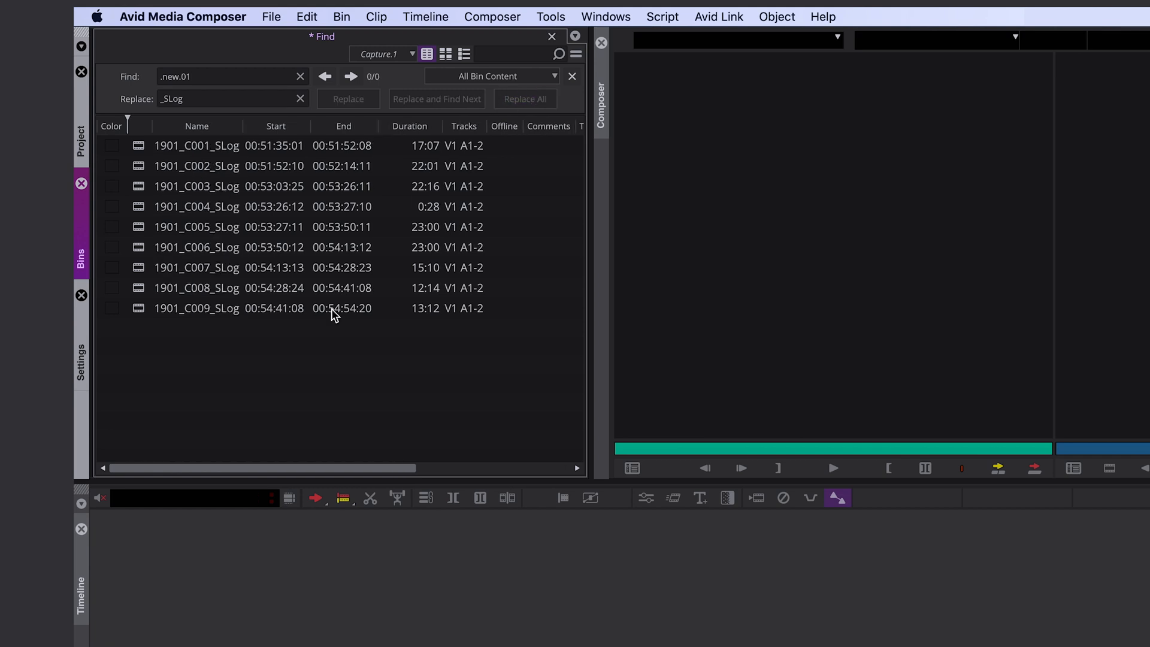
pyautogui.moveTo(329, 377)
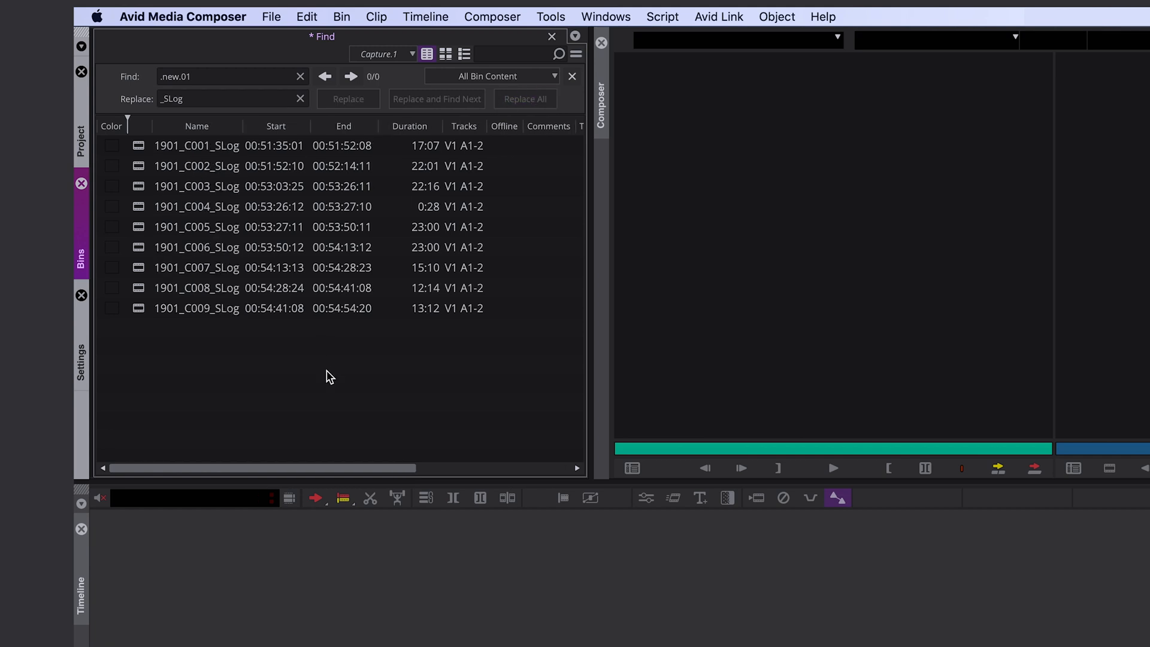